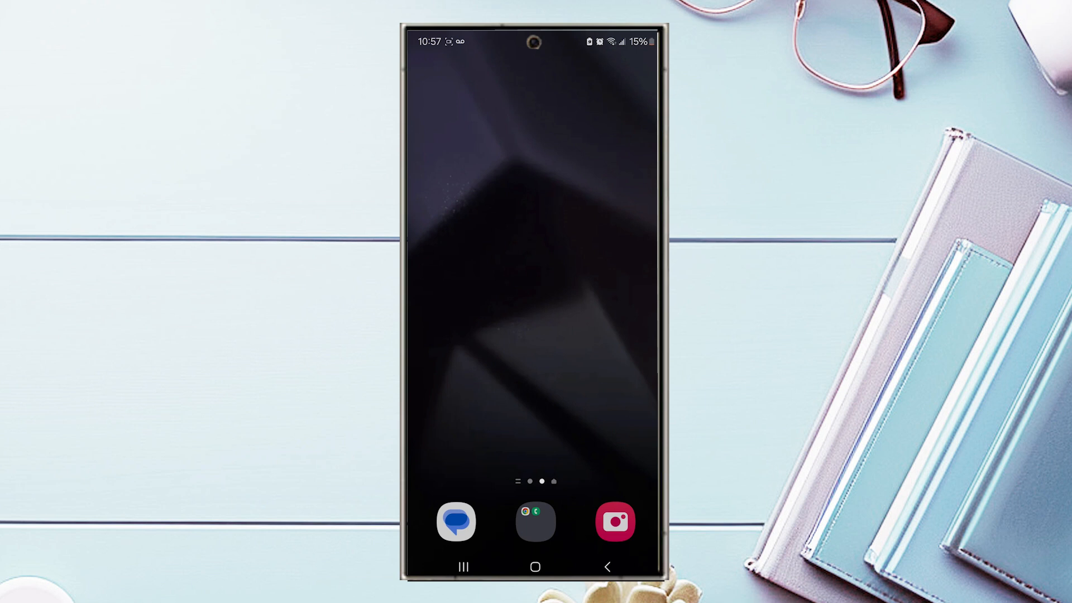
Launch the Phone app from the home screen dock to show the dialer keypad.
left_click(556, 238)
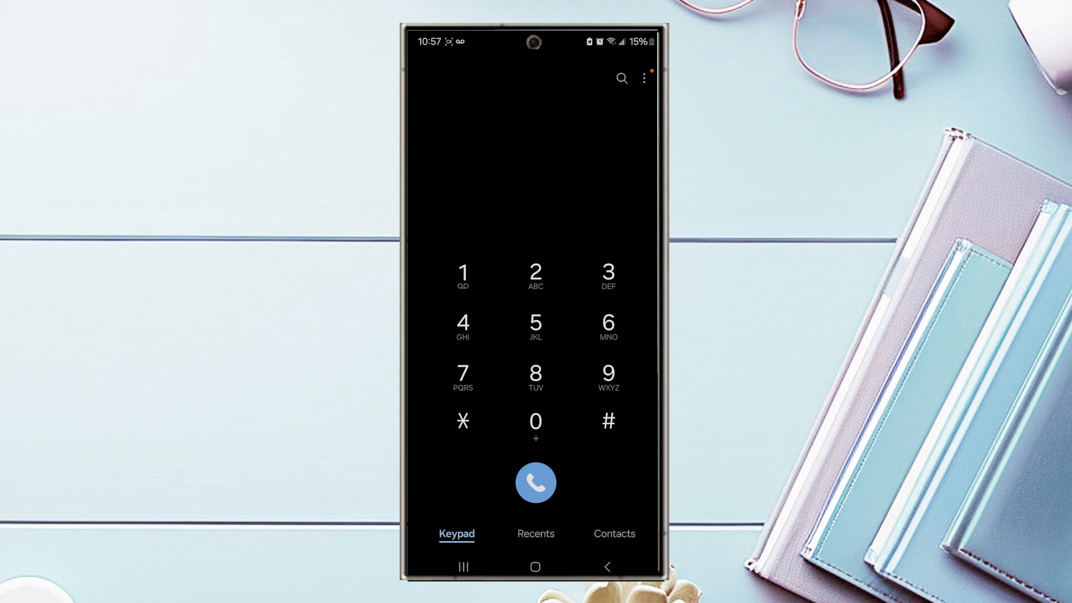
Open Call settings from the dialer's three-dot menu.
left_click(643, 78)
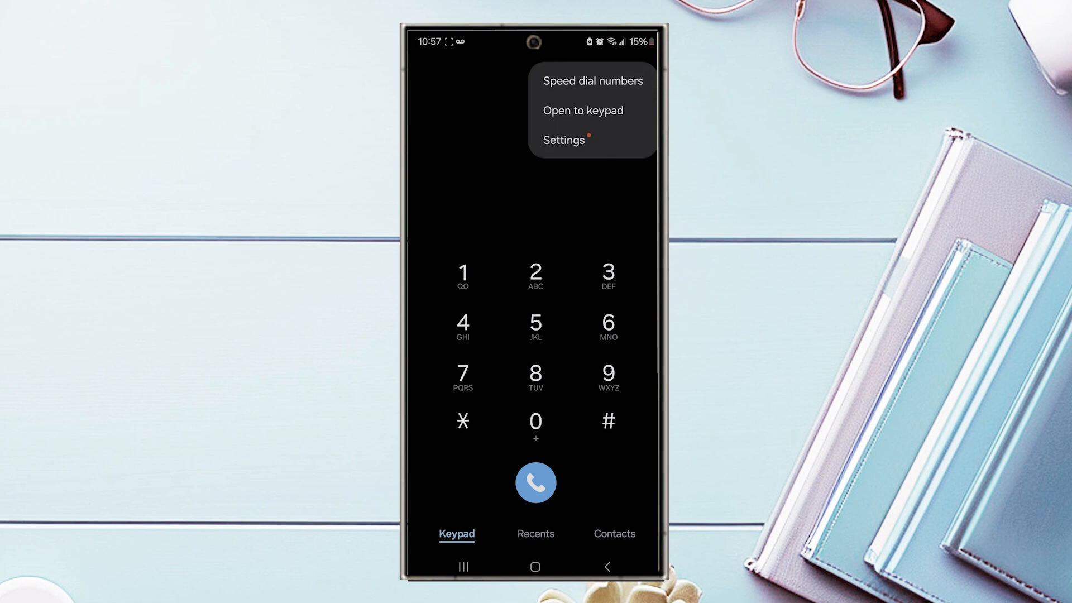
left_click(563, 140)
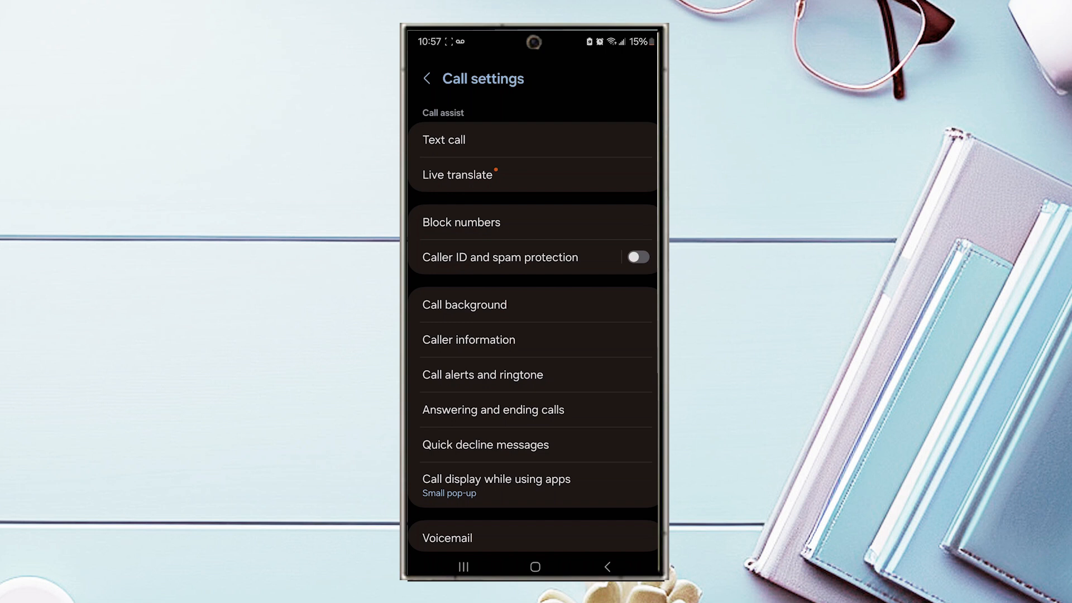
Scroll down Call settings and open Other call settings, showing the hide-contacts toggle.
scroll("down", 3)
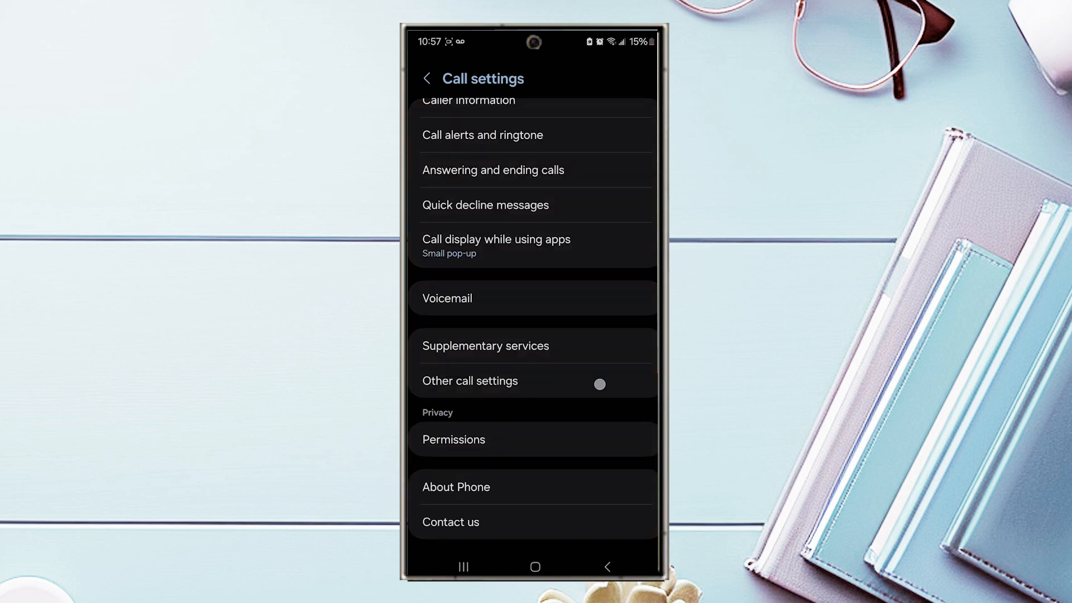
left_click(470, 380)
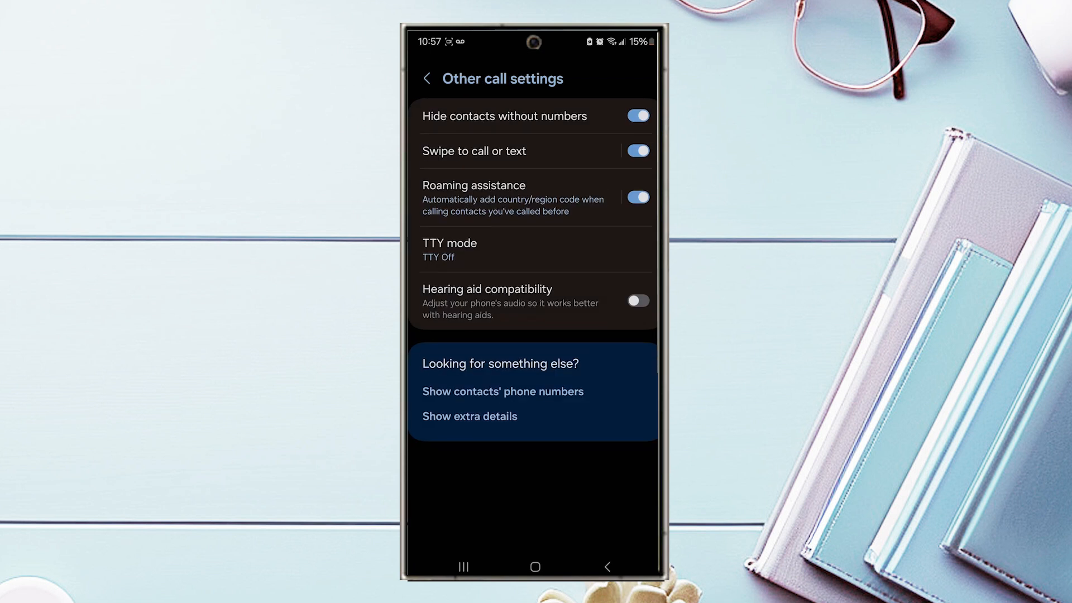